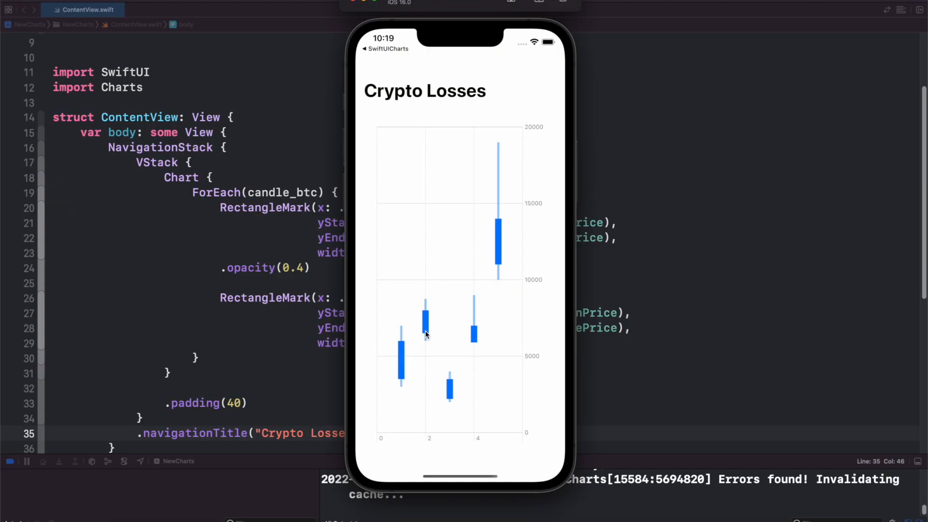
mouse_move(429, 279)
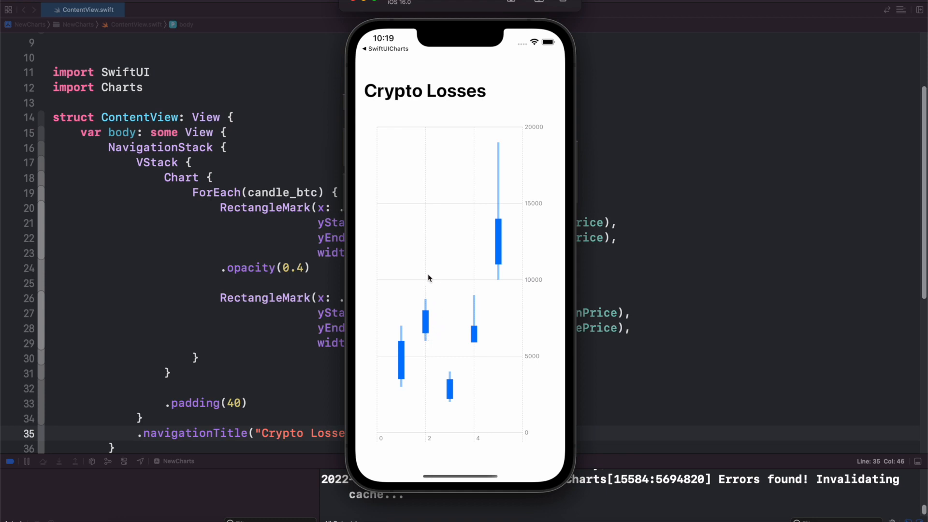
mouse_move(420, 307)
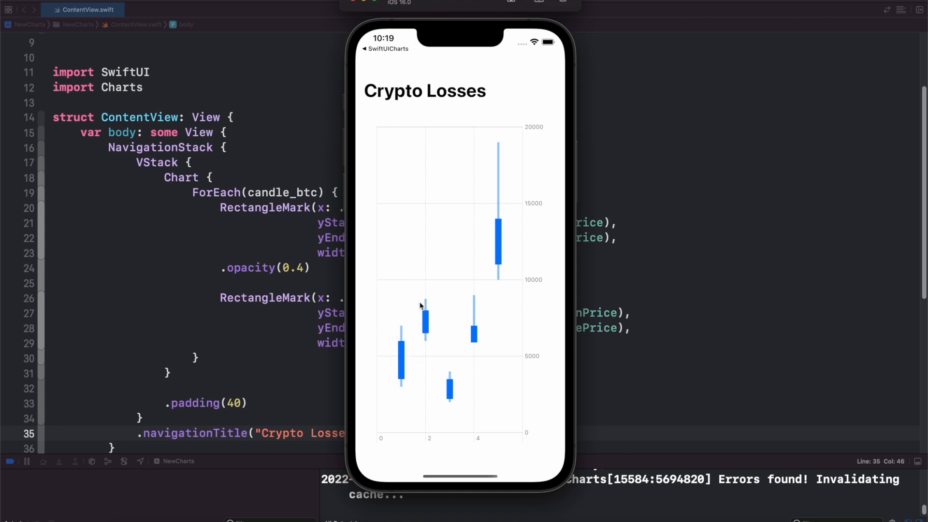
mouse_move(422, 373)
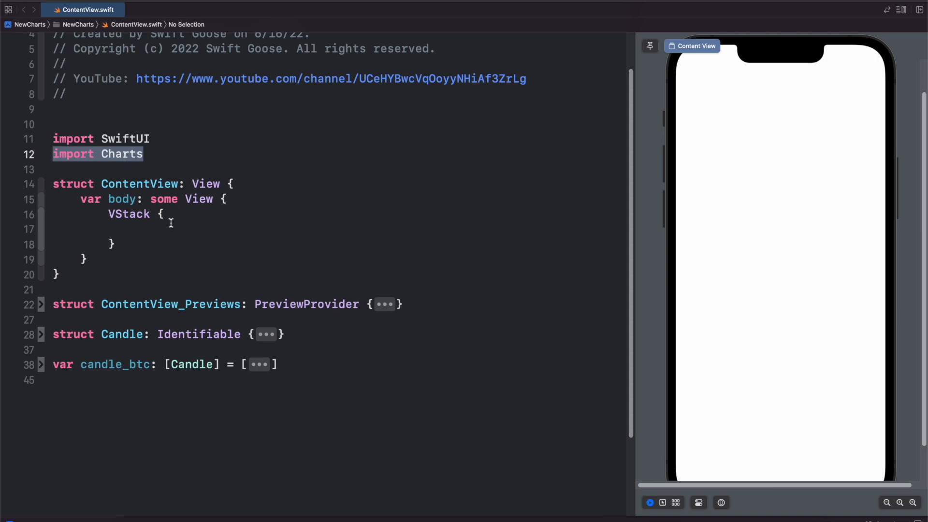
- Add a Chart with ForEach over candle_btc containing a RectangleMark
type("Chart")
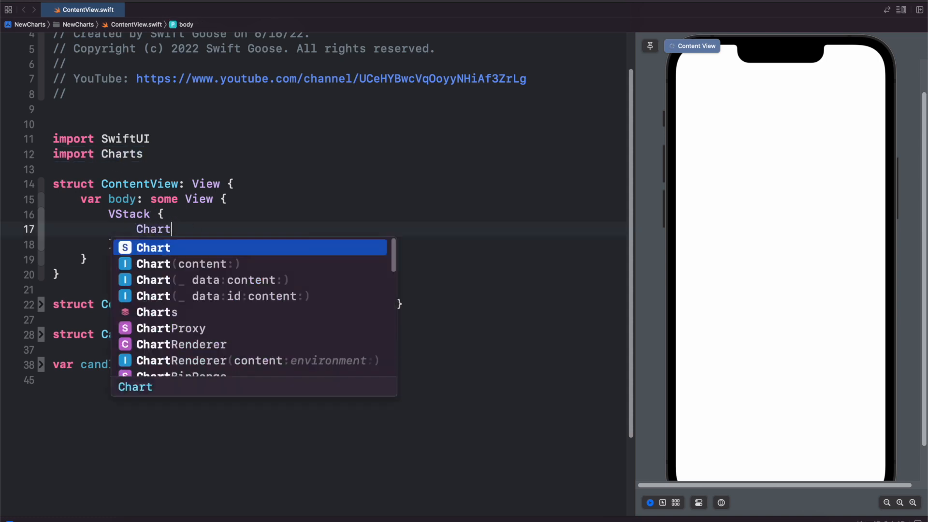
type("ForEac")
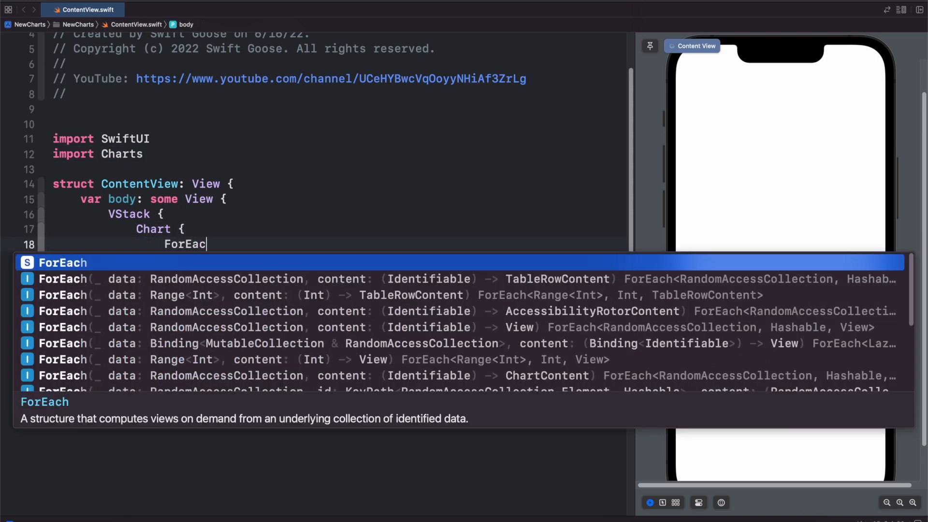
type("h(candle_btc) { item in")
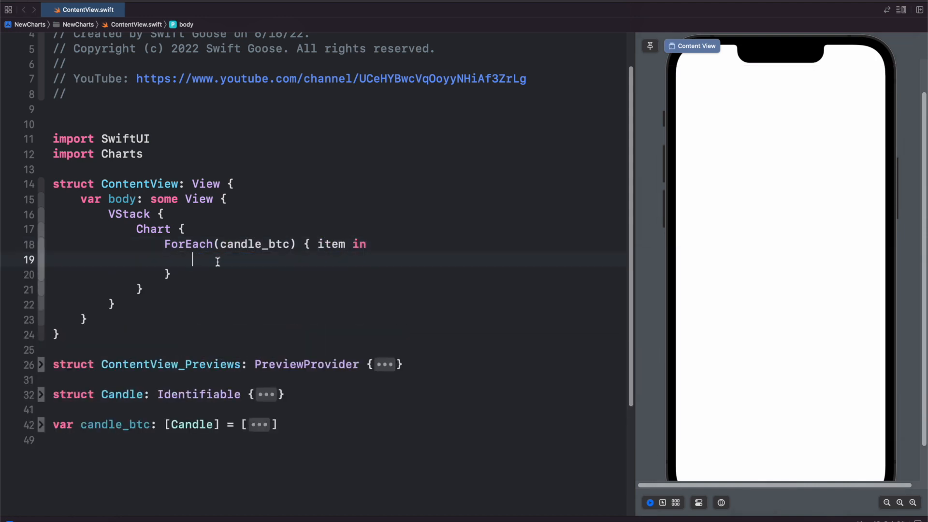
type("Rec")
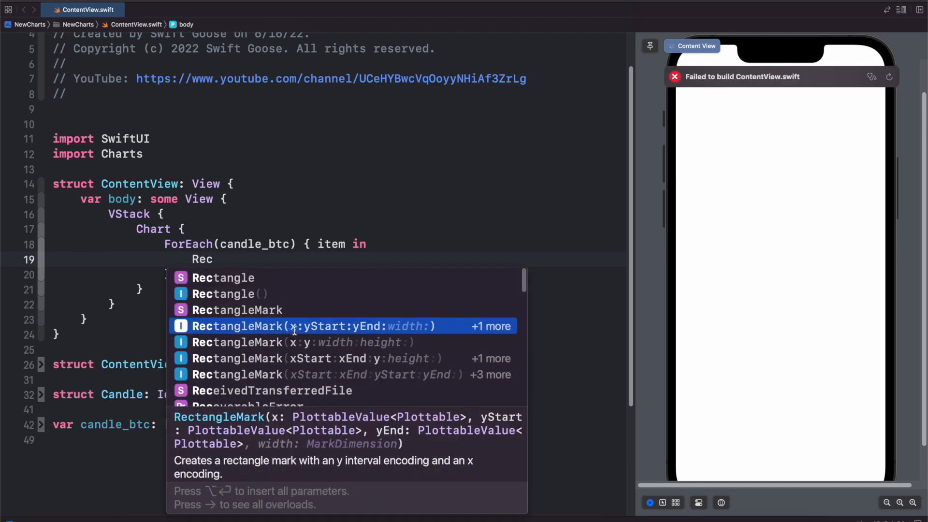
mouse_move(455, 299)
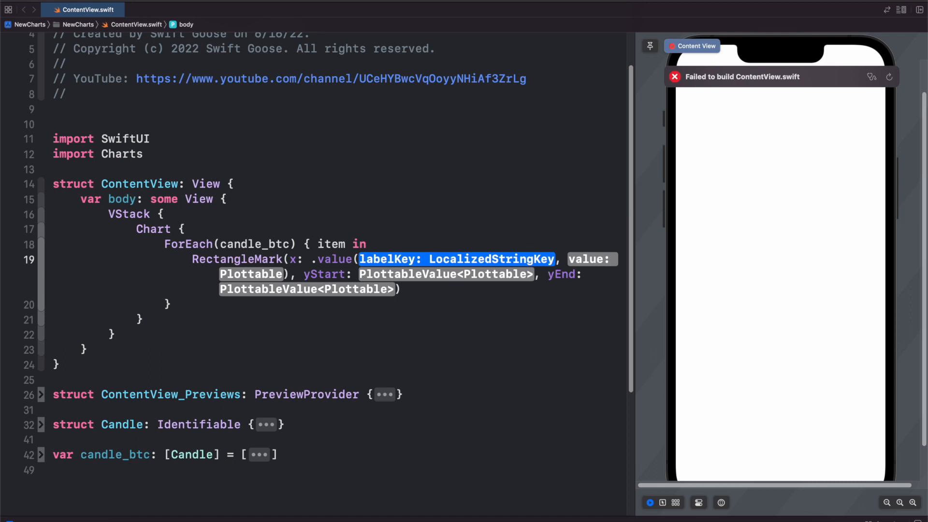
- Give the RectangleMark x .value("Day", item.day), yStart lowPrice and yEnd highPrice
type("\"Day\"")
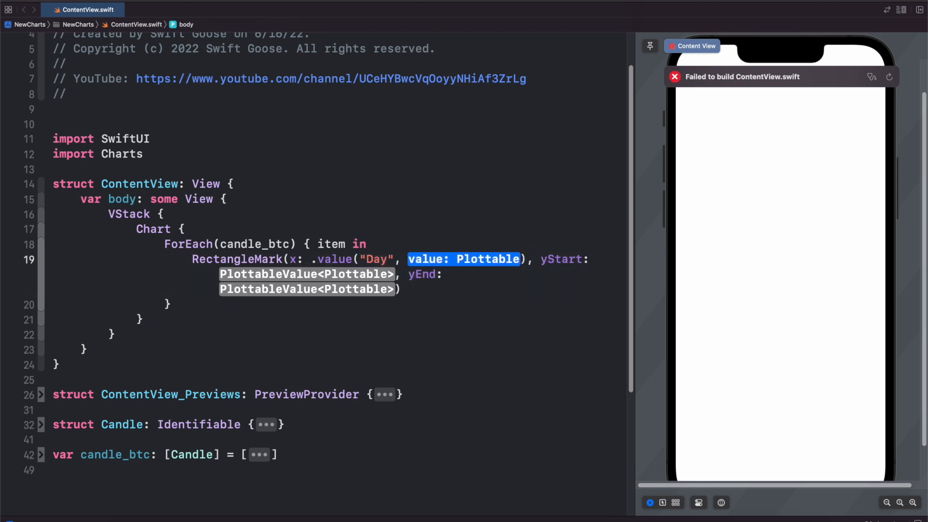
type("item.")
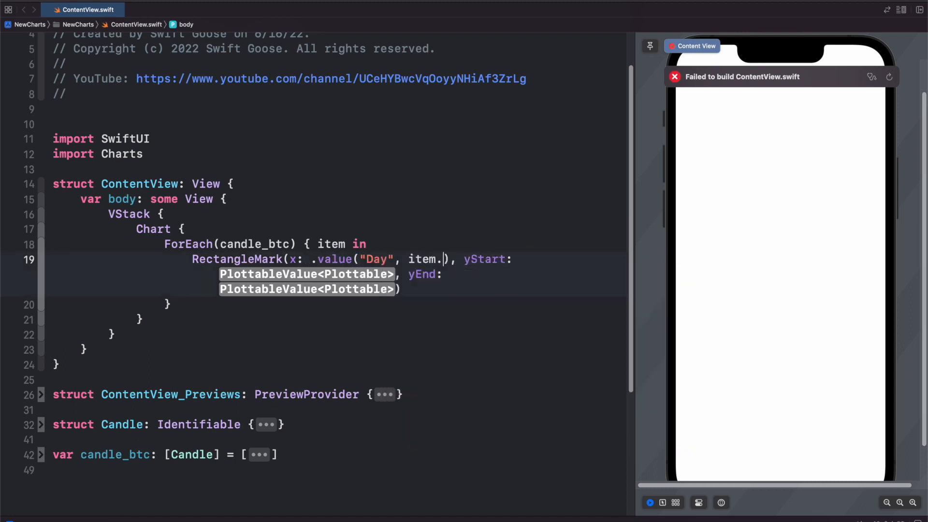
type("day),")
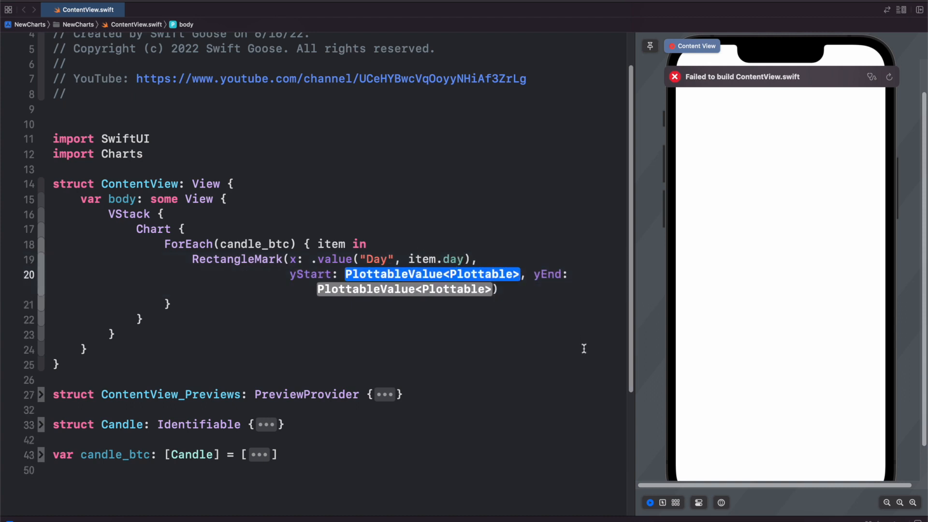
type(".va")
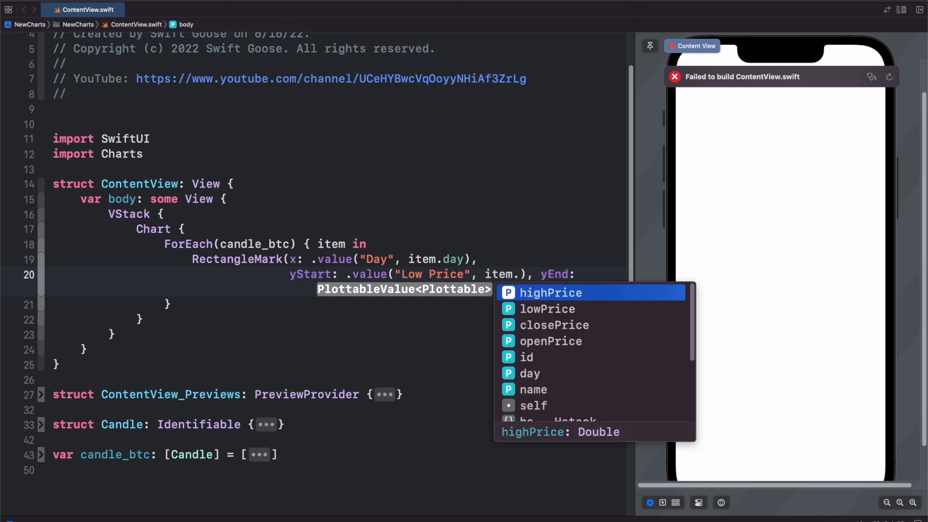
left_click(547, 308)
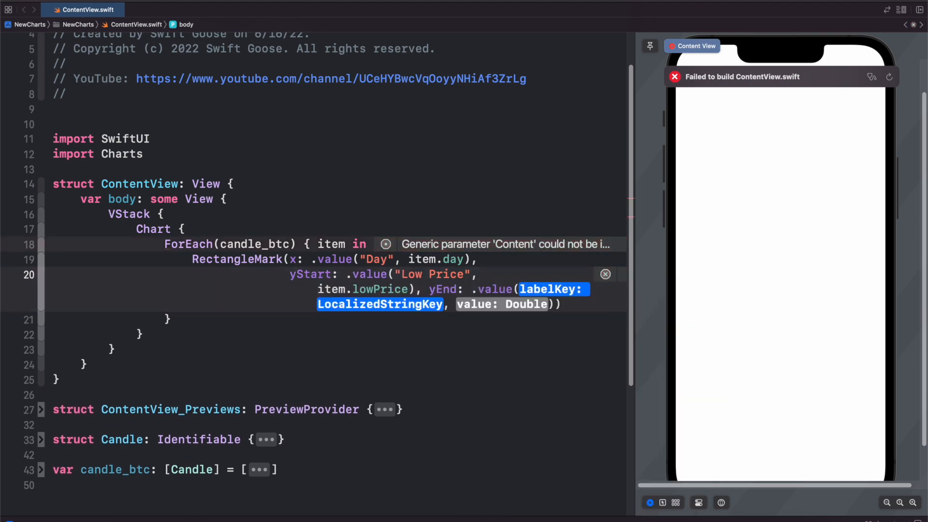
type("\"High Price\", item")
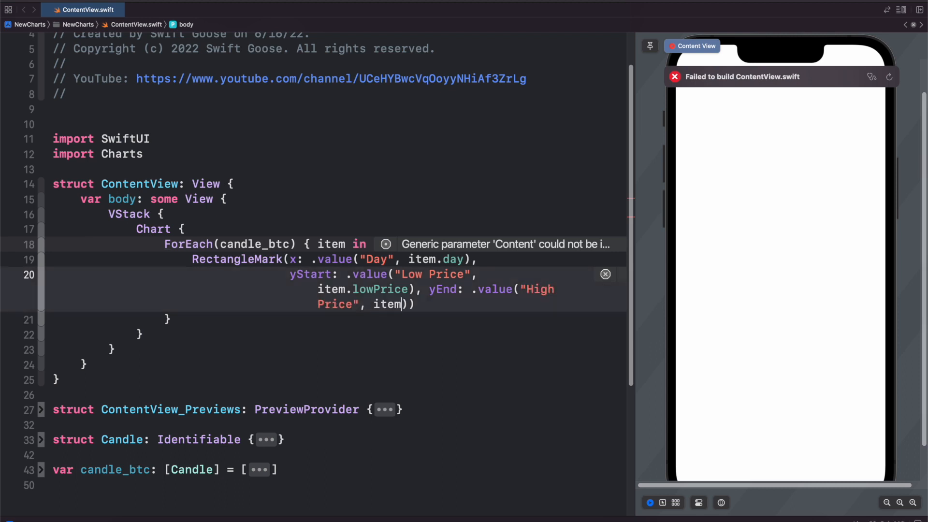
type(".highPrice")
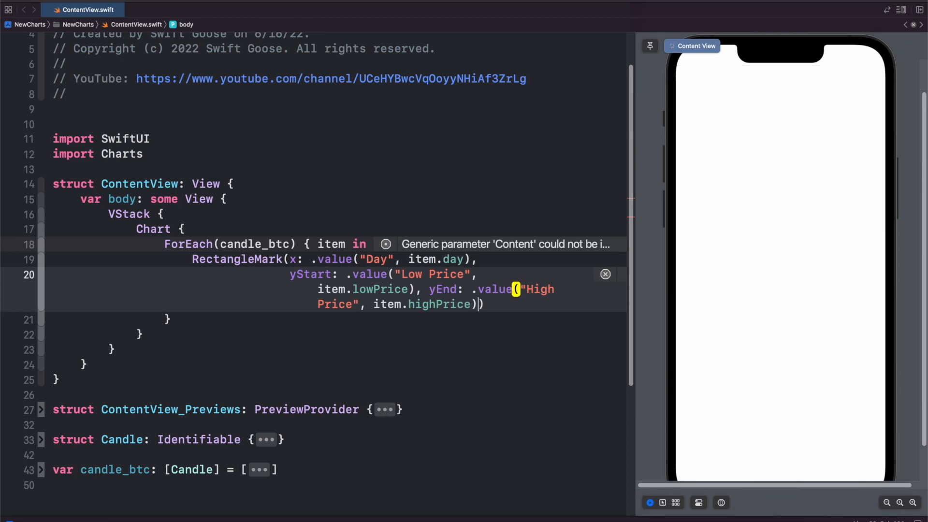
- Set the RectangleMark width to 4 and add .padding(40) to the Chart
type("width: 4)")
type(".padding(40")
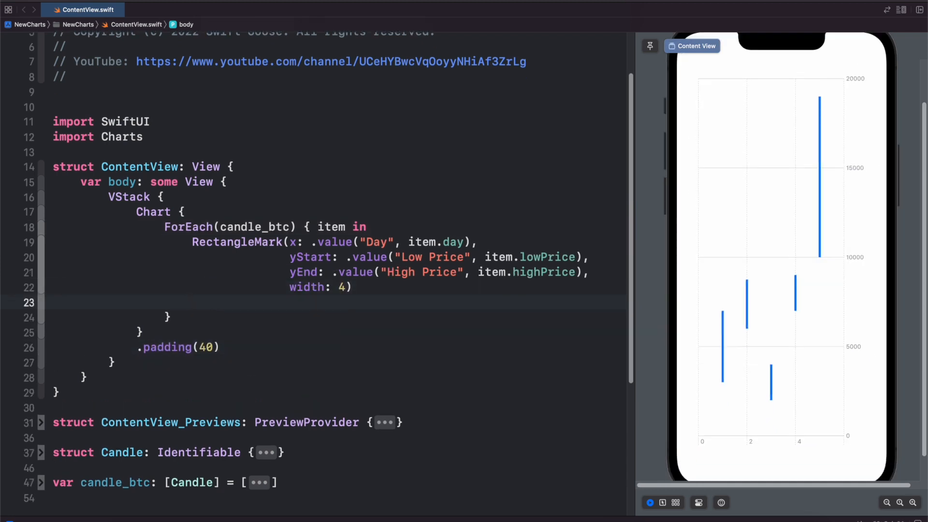
type(".opacity(0.4")
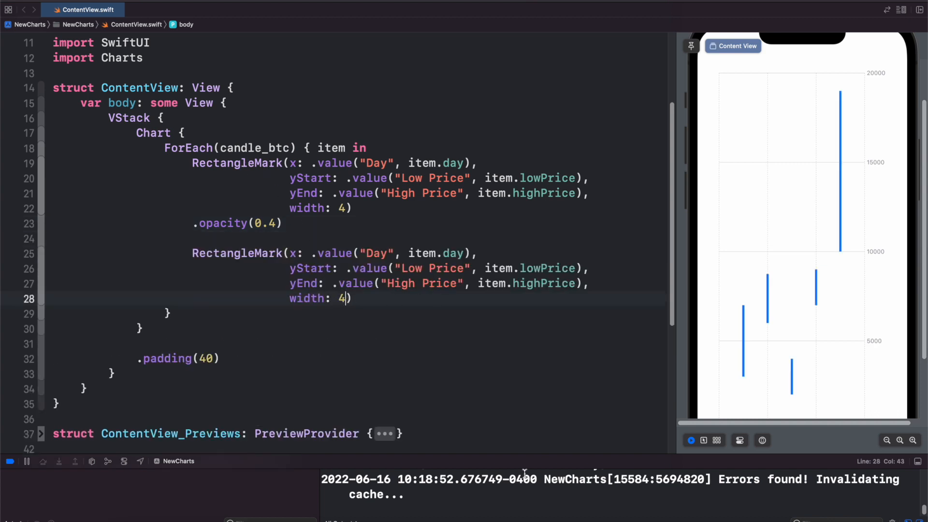
- Make the second mark width 12 spanning Open Price (openPrice) to Close Price (closePrice)
type("12")
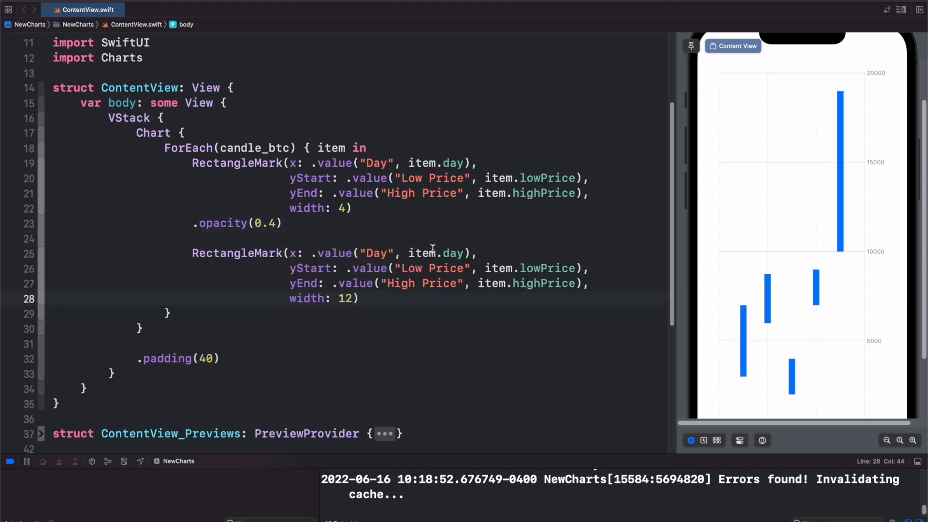
double_click(407, 268)
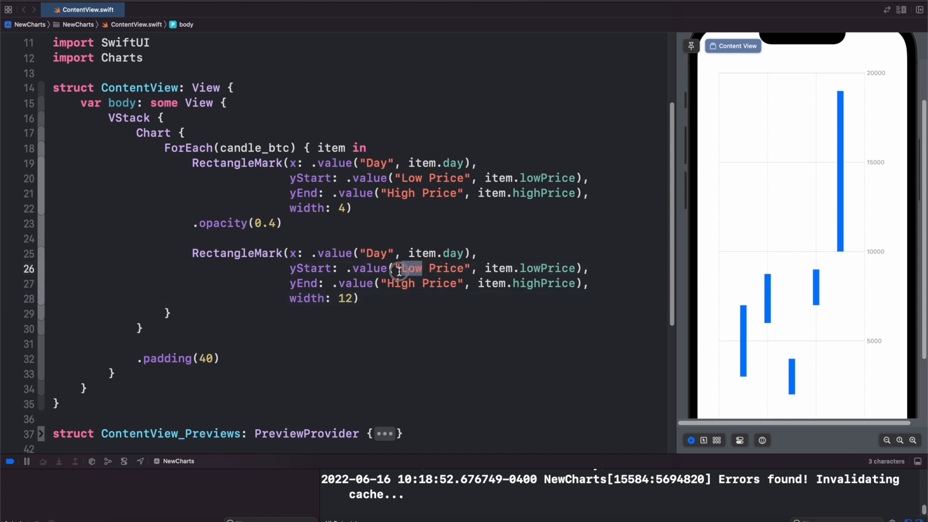
type("open")
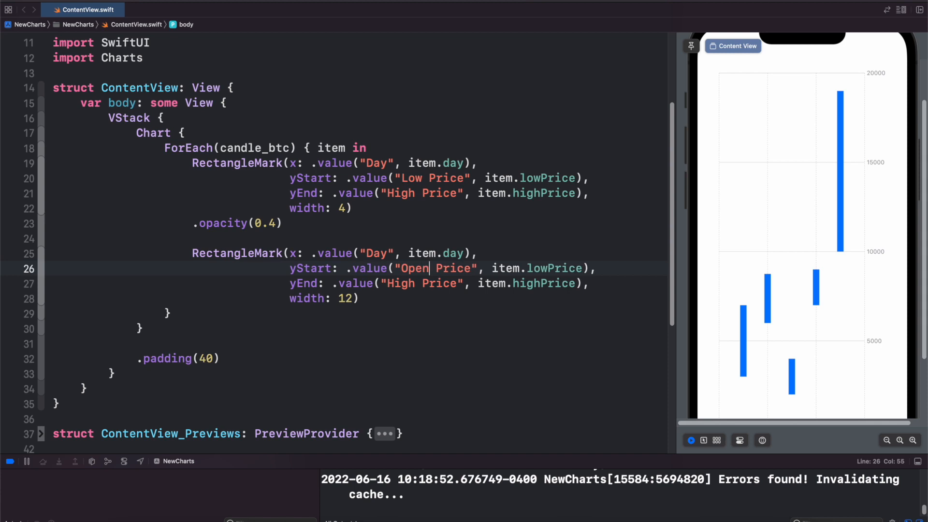
left_click(416, 283)
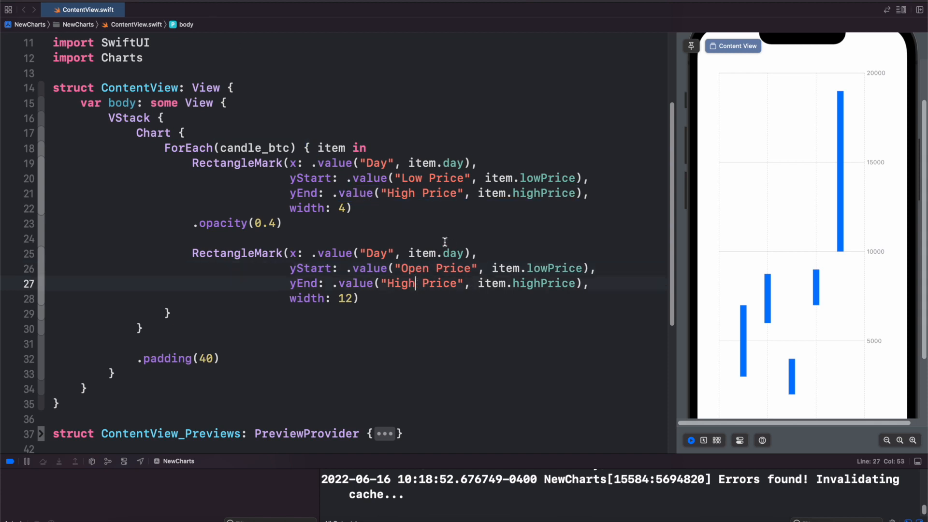
type("Close")
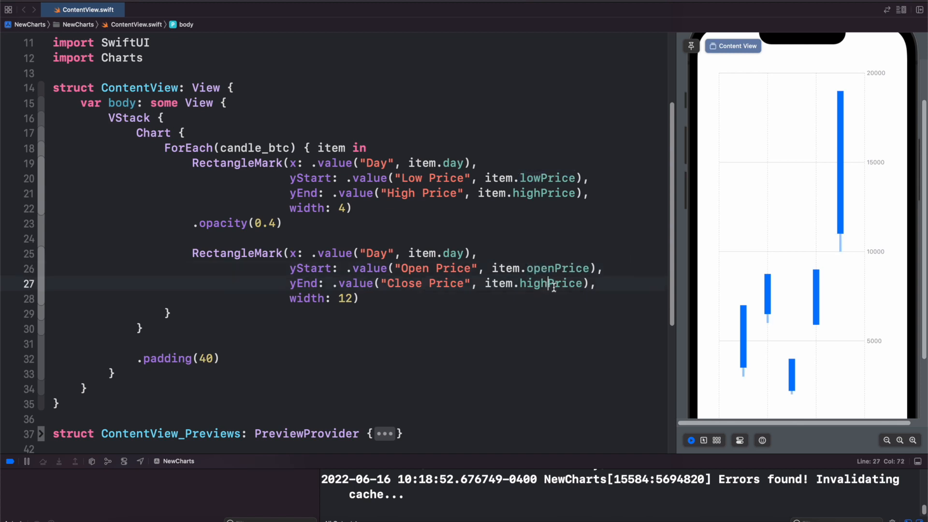
type("closePrice")
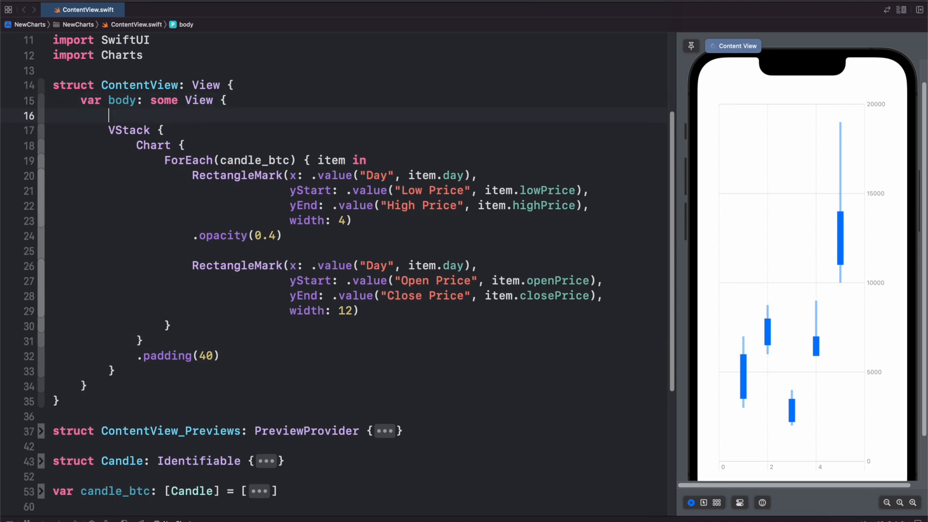
- Wrap the VStack in a NavigationStack with .navigationTitle("Crypto Losses")
type("NavigationStack {")
type("}")
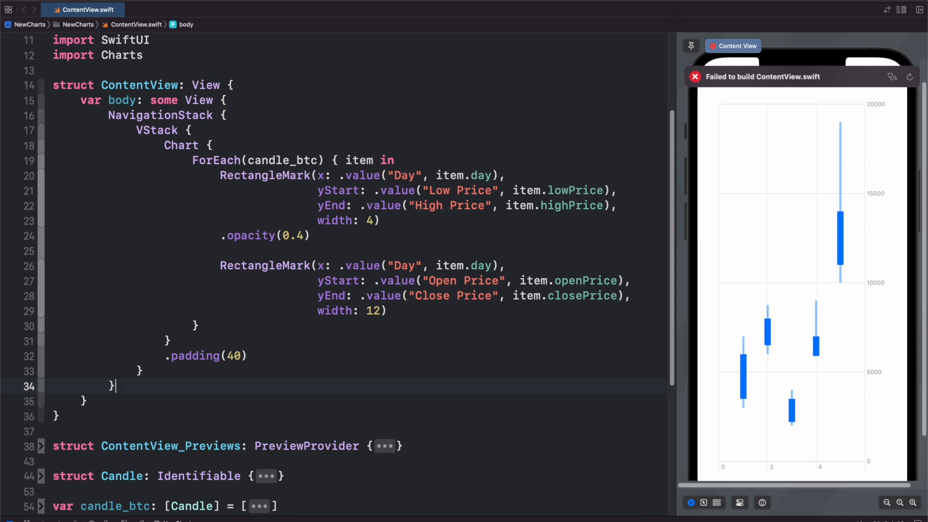
type(".navigationTitle(\"C")
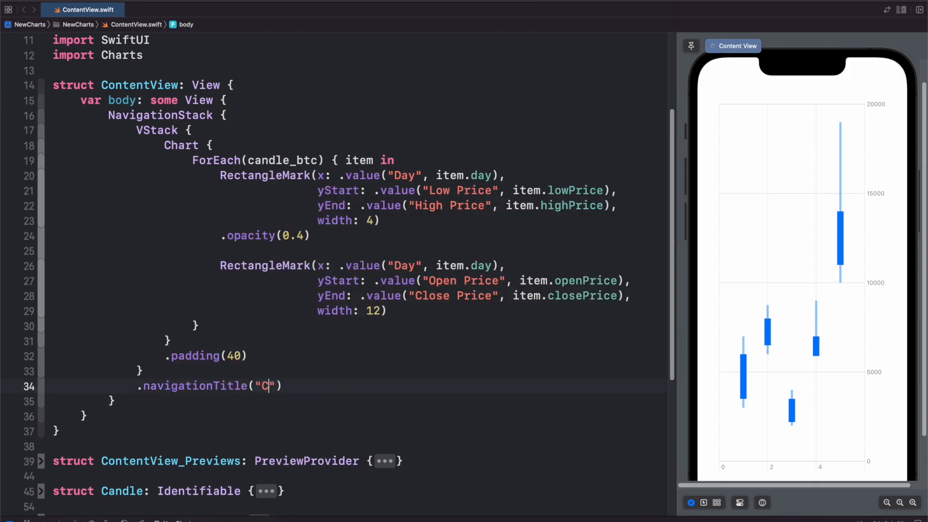
type("rypto Loss")
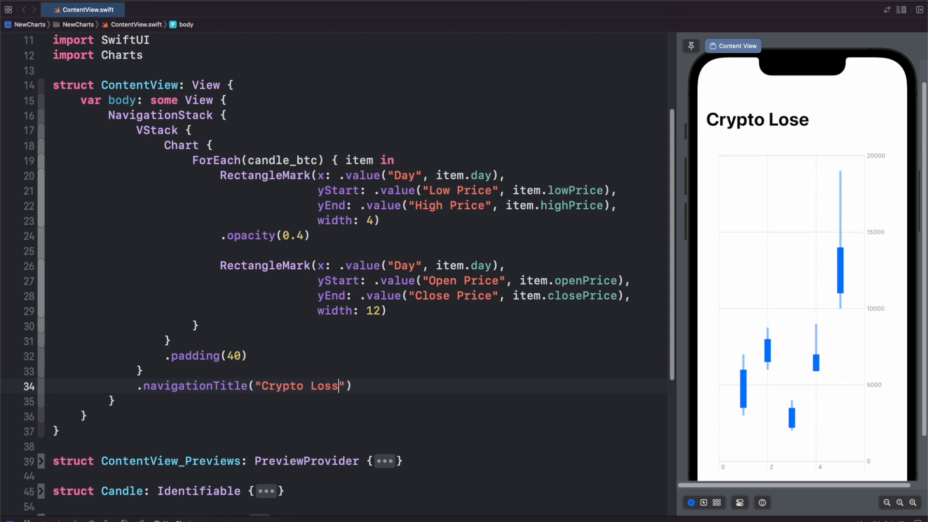
type("es")
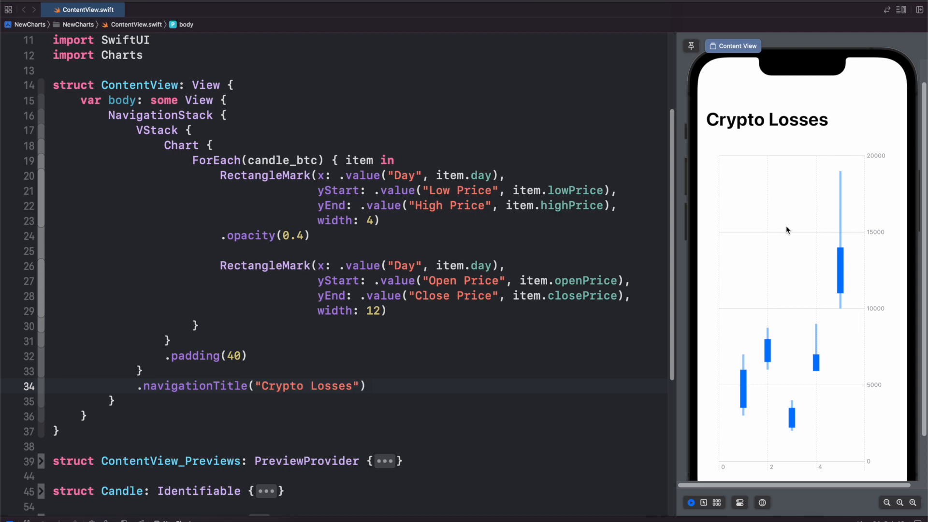
mouse_move(836, 188)
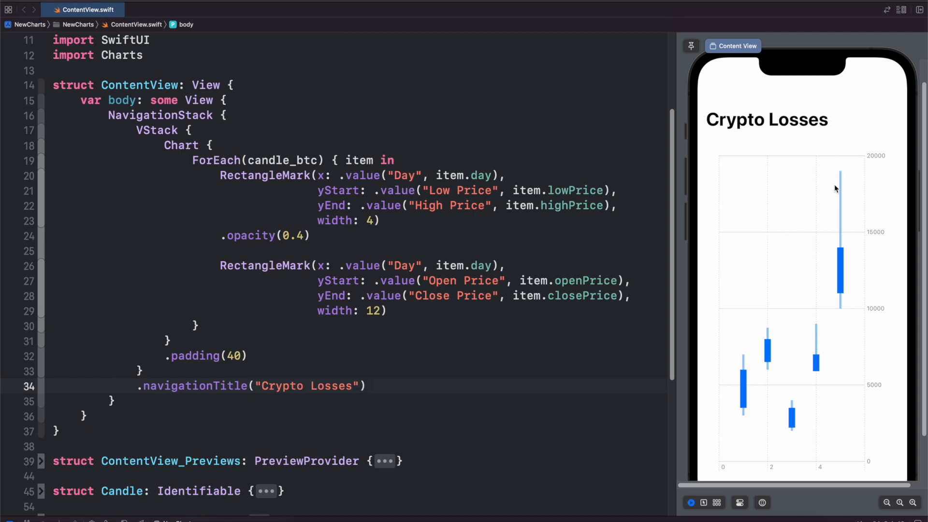
mouse_move(666, 186)
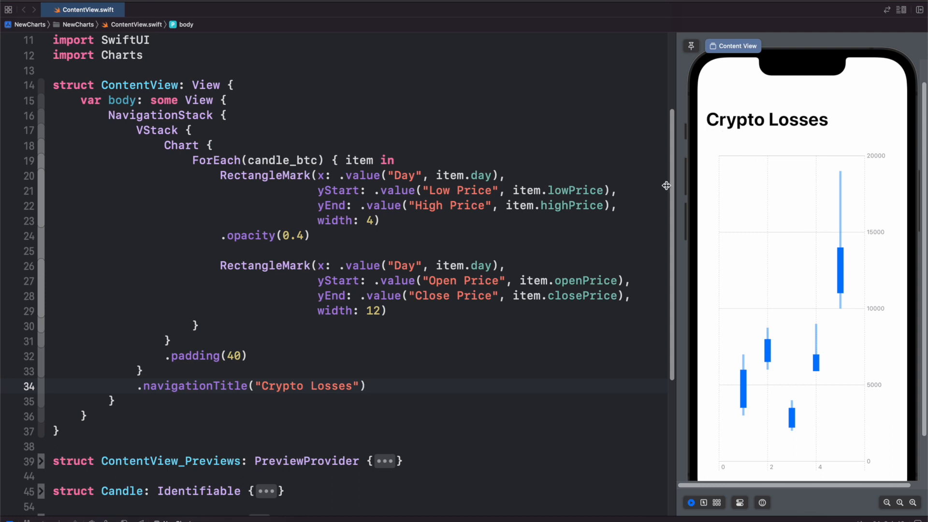